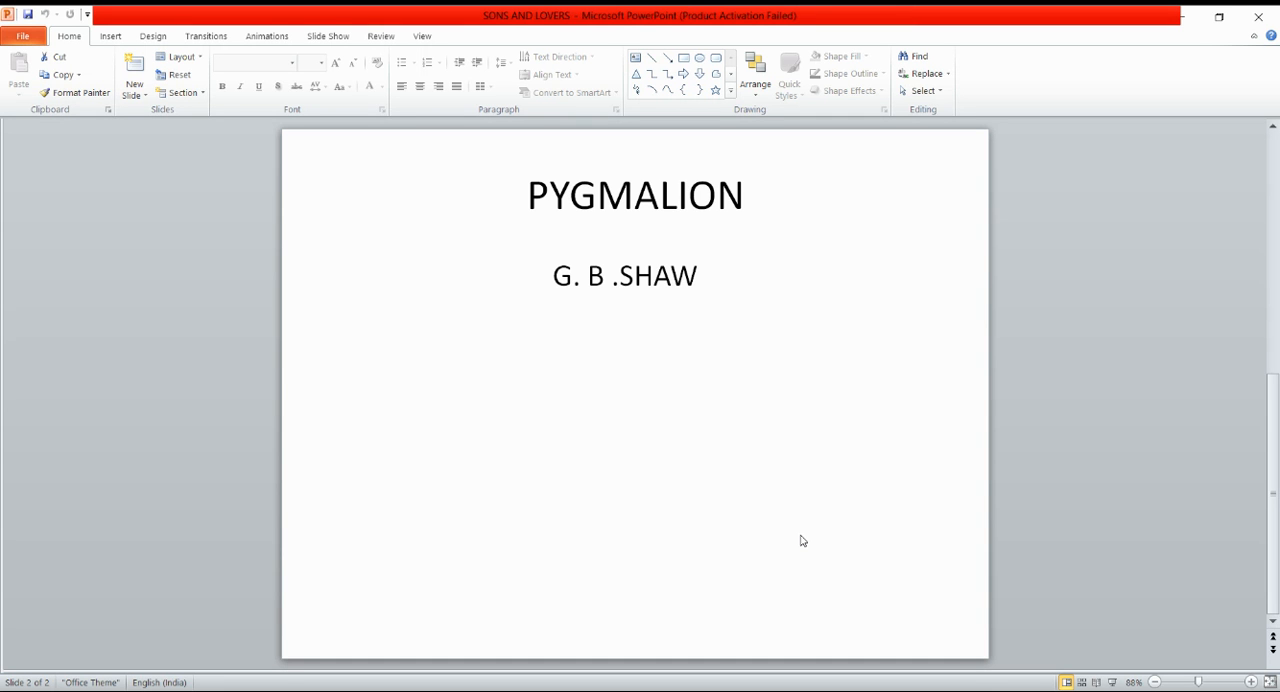
mouse_move(792, 592)
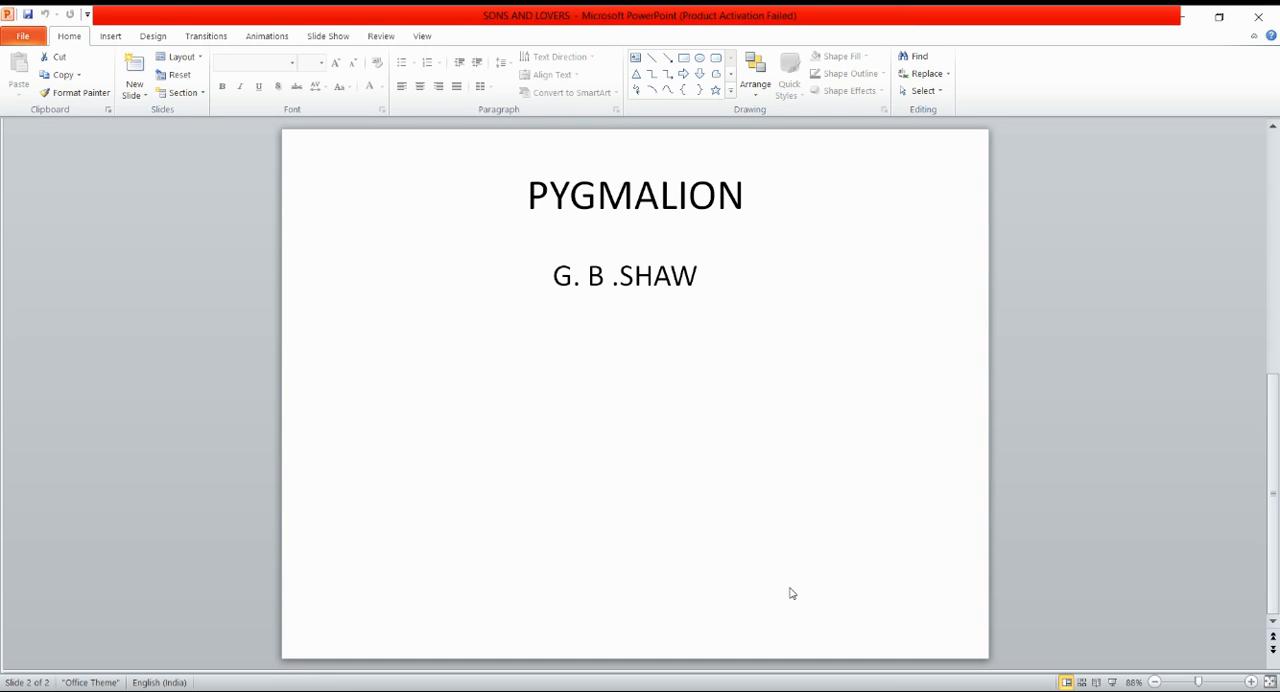